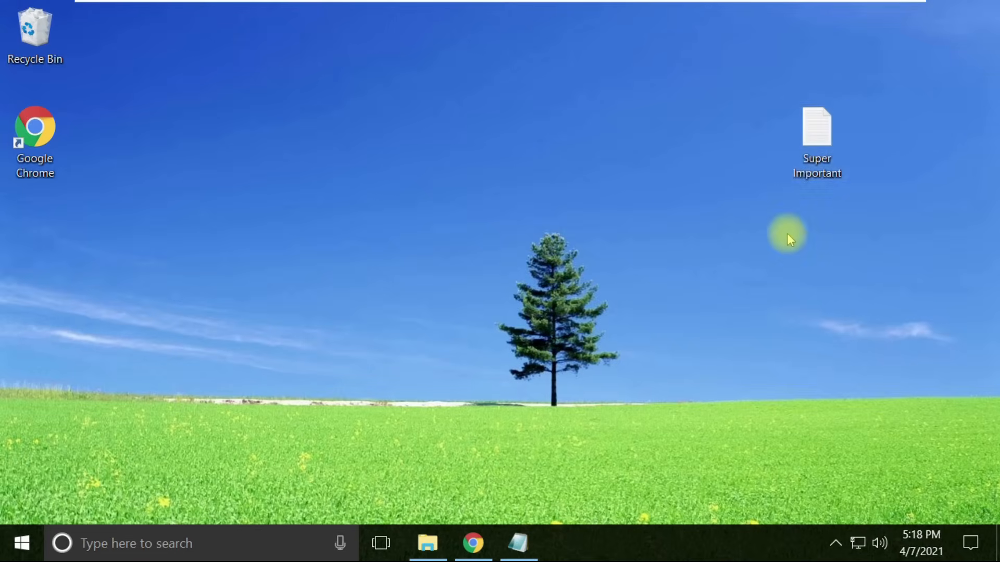
View the Super Important text file from the desktop in Notepad, showing 'Important Document'
left_click(817, 127)
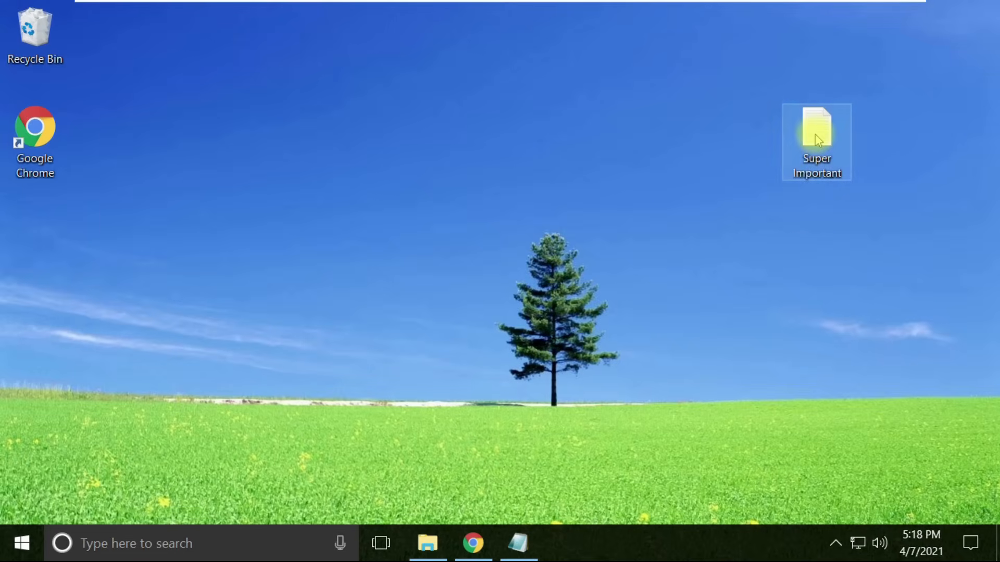
double_click(816, 131)
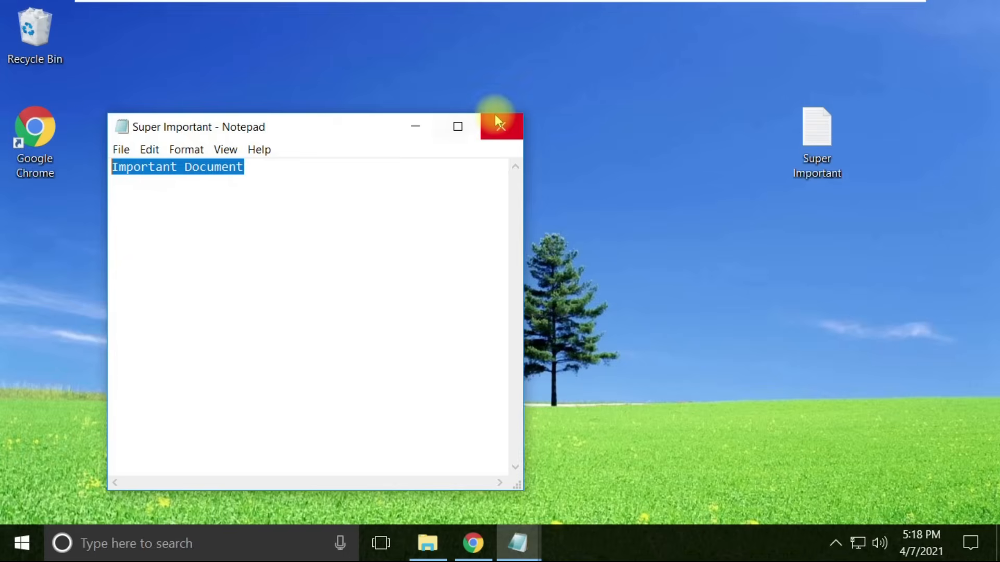
Start a WinRAR archive of Super Important, reach its Set password prompt, and begin a blank note
right_click(817, 127)
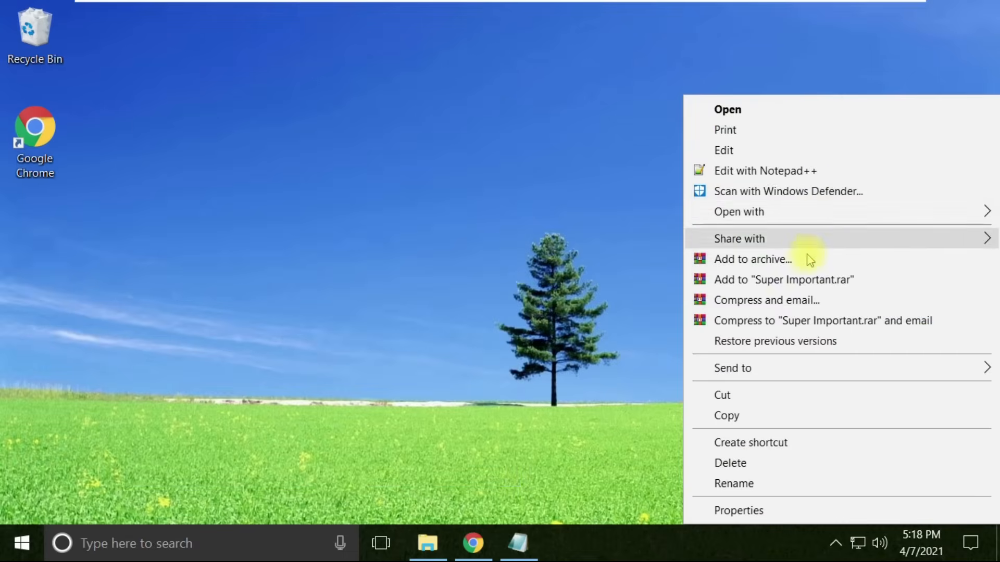
left_click(751, 259)
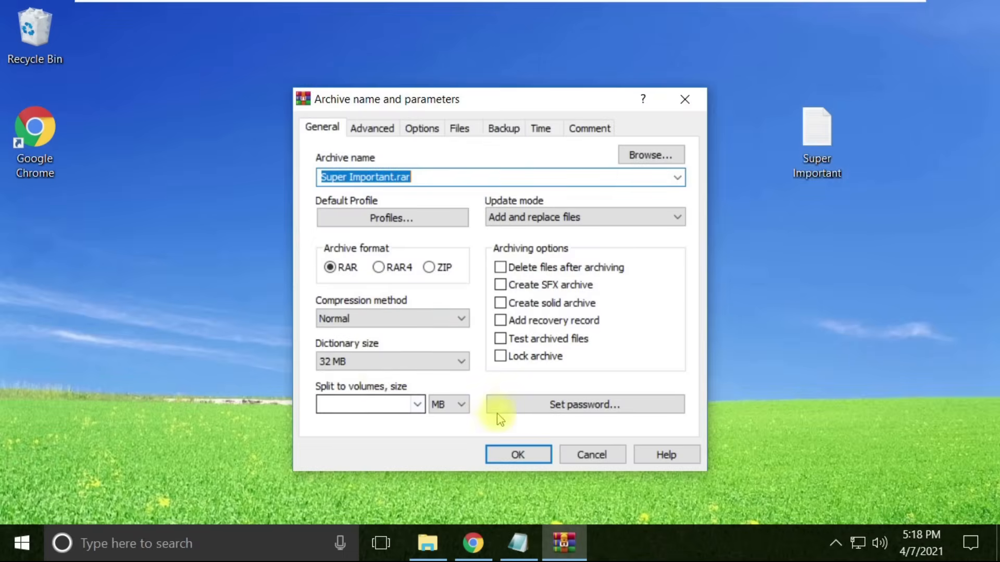
left_click(583, 404)
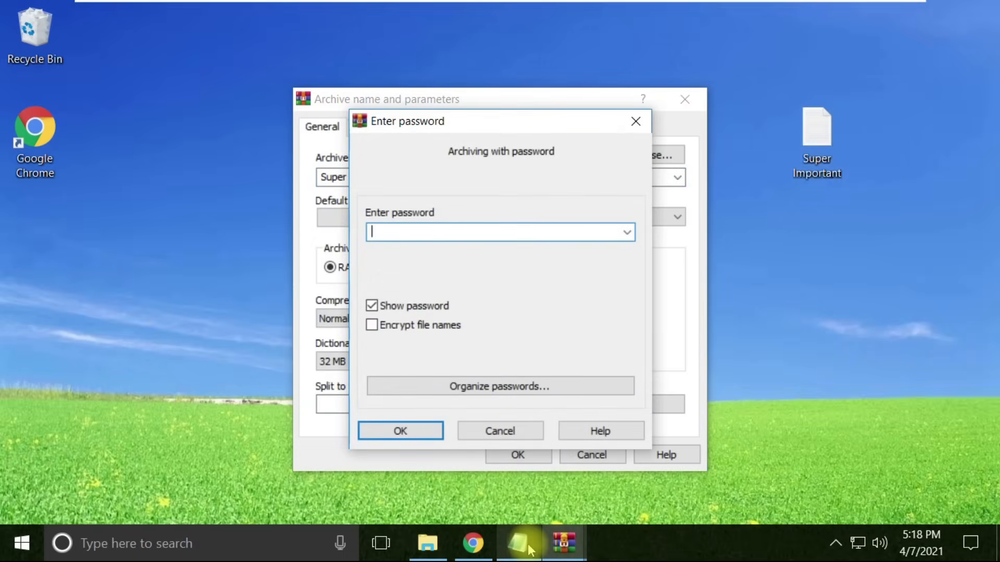
left_click(518, 544)
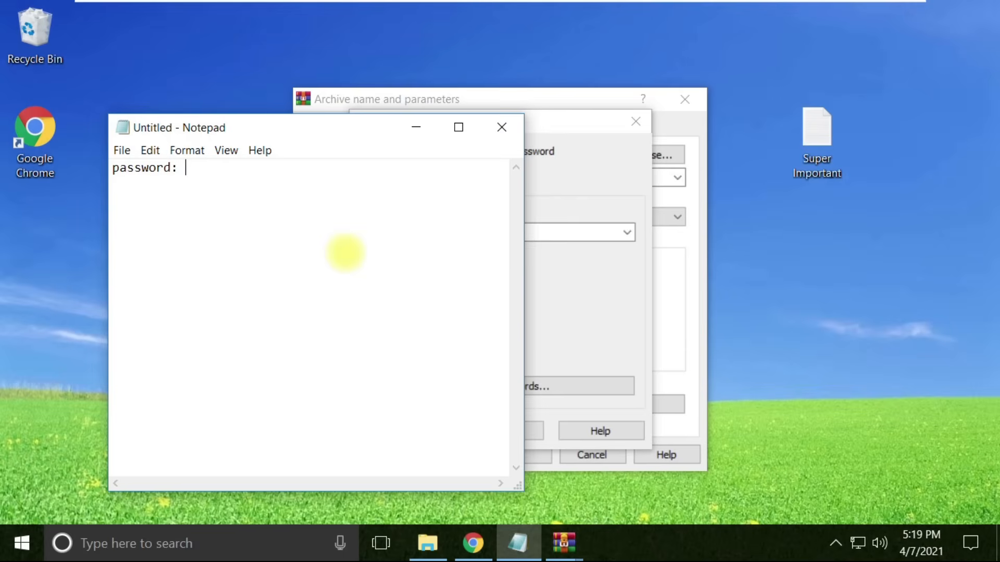
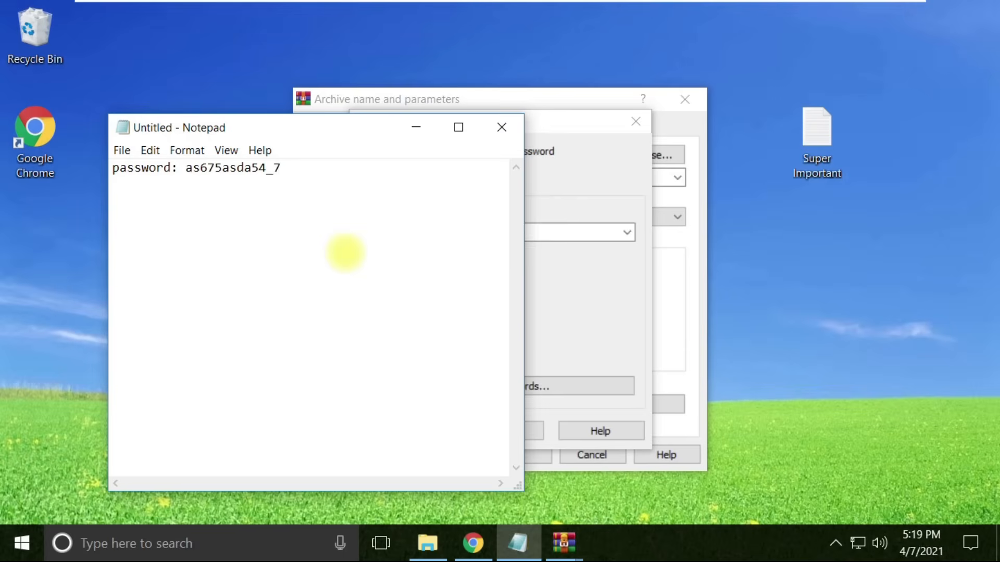
mouse_move(326, 165)
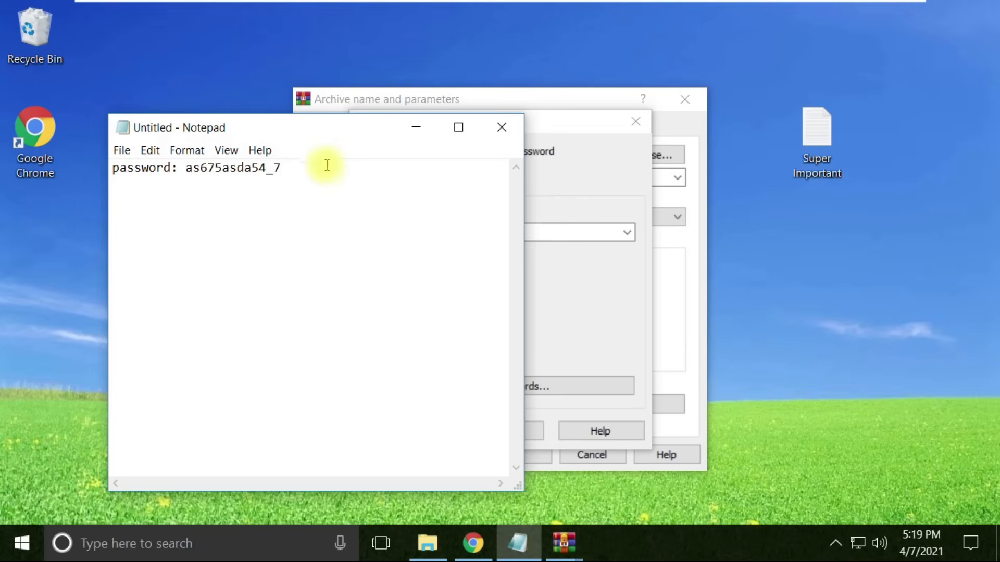
double_click(232, 168)
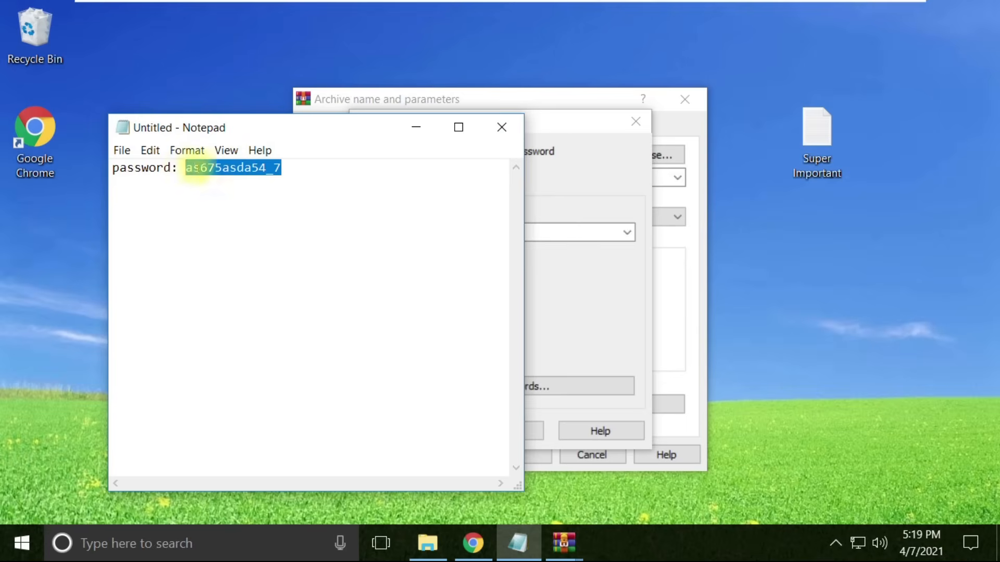
right_click(233, 167)
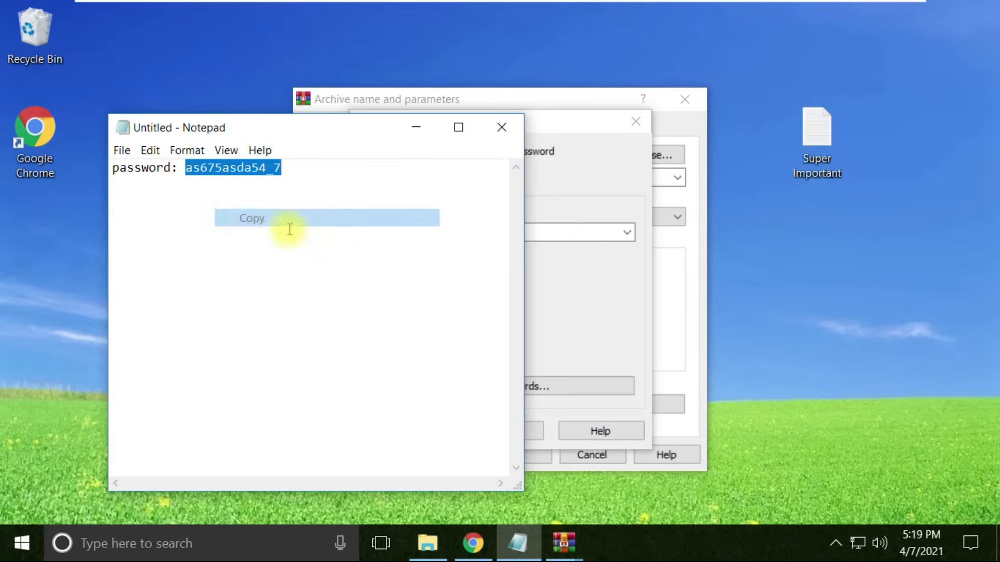
right_click(498, 231)
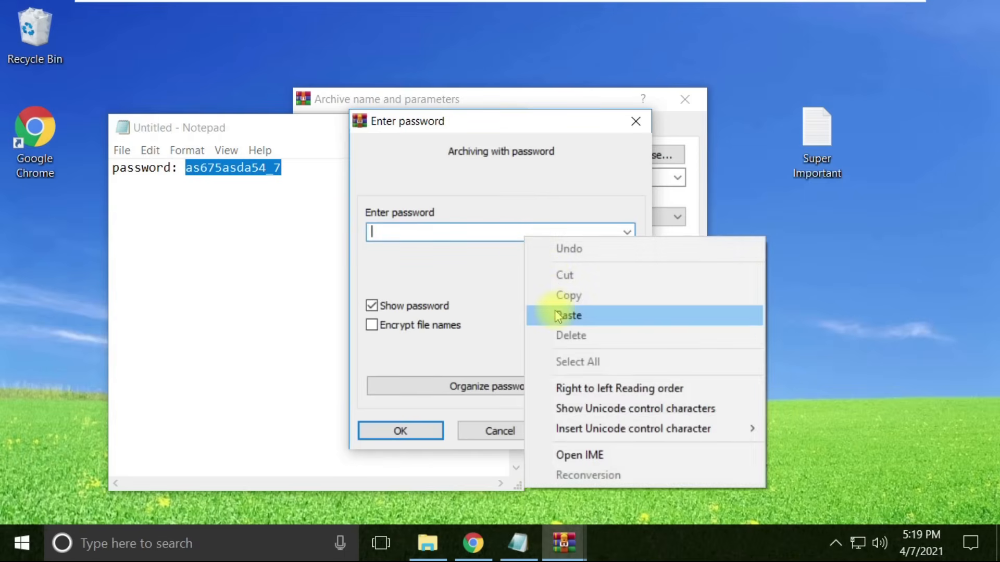
left_click(569, 314)
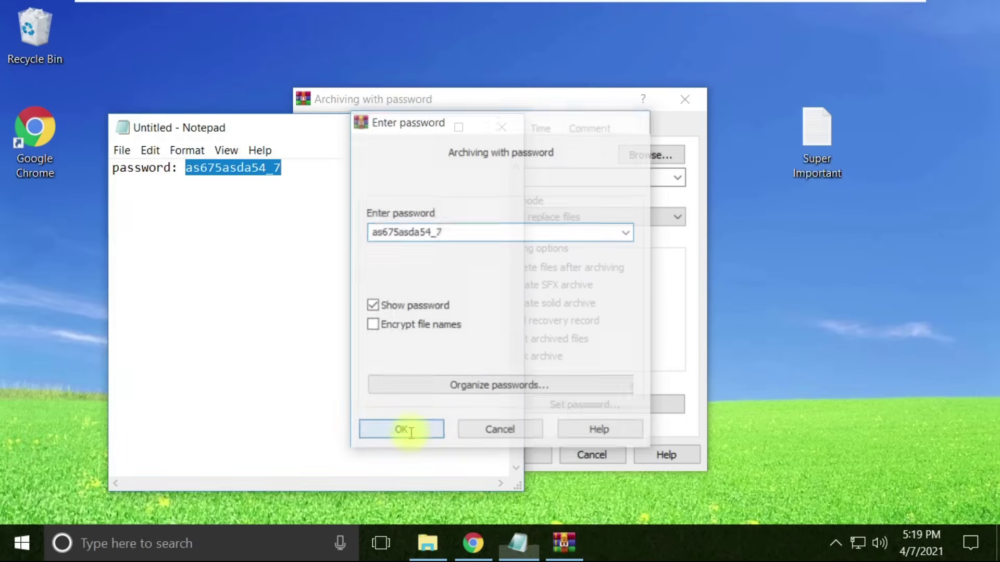
left_click(401, 428)
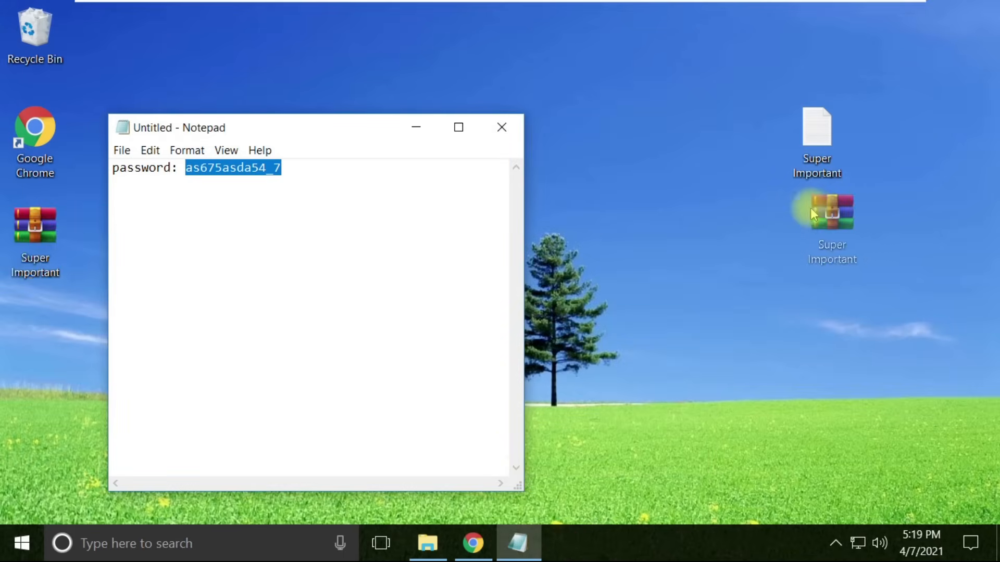
Attempt the encrypted archive with the guess 'dont know.....' and cancel the password prompt
left_click(502, 127)
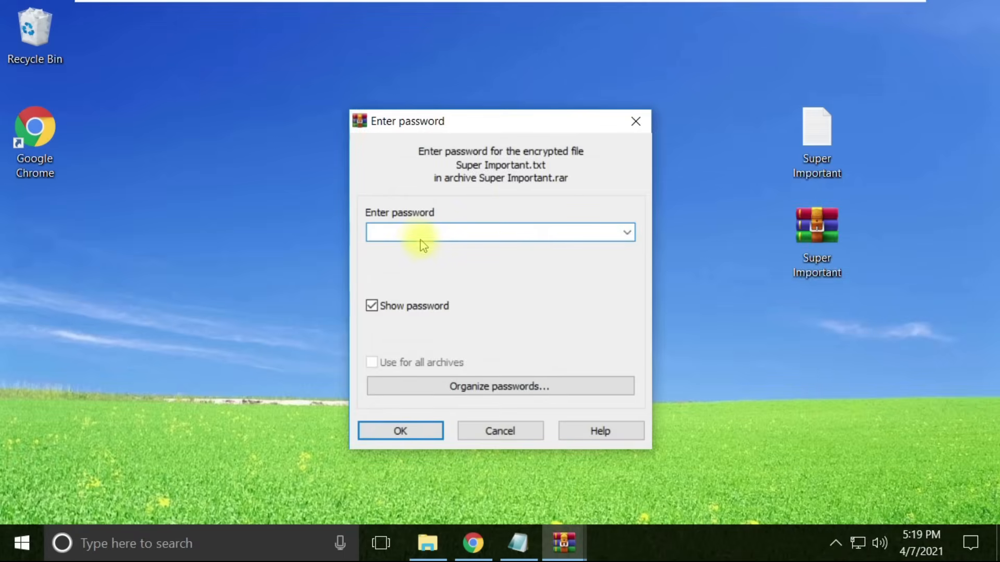
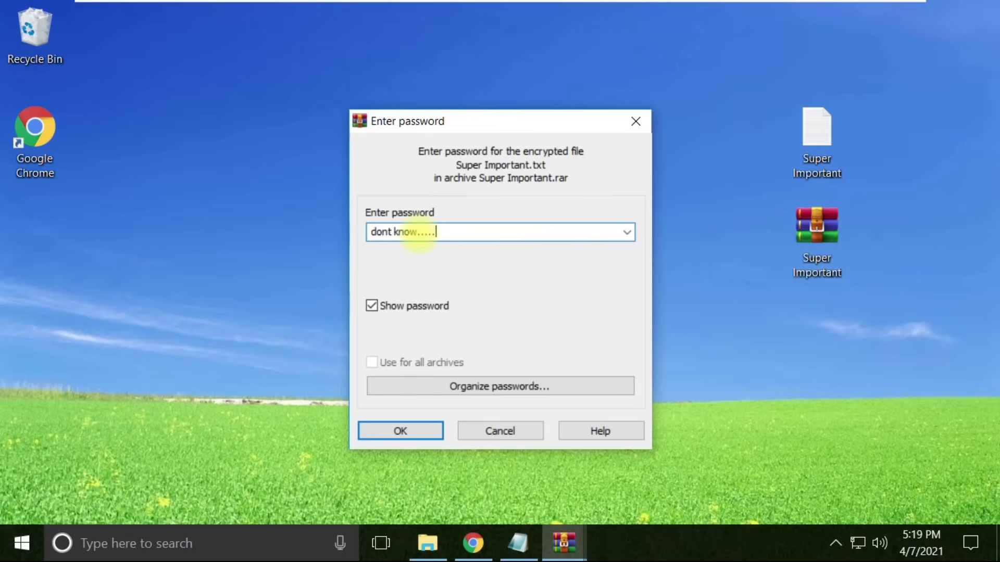
mouse_move(513, 439)
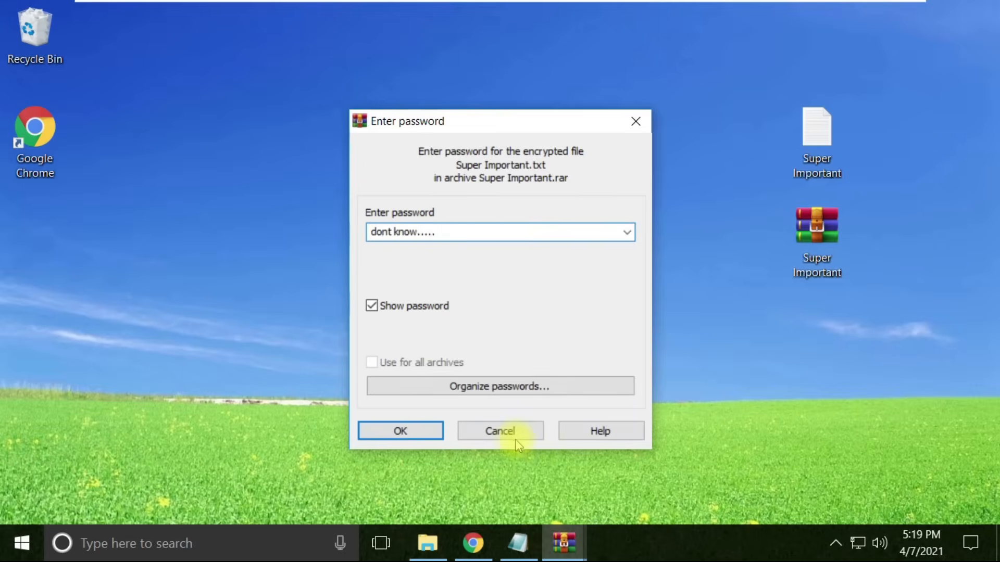
left_click(500, 430)
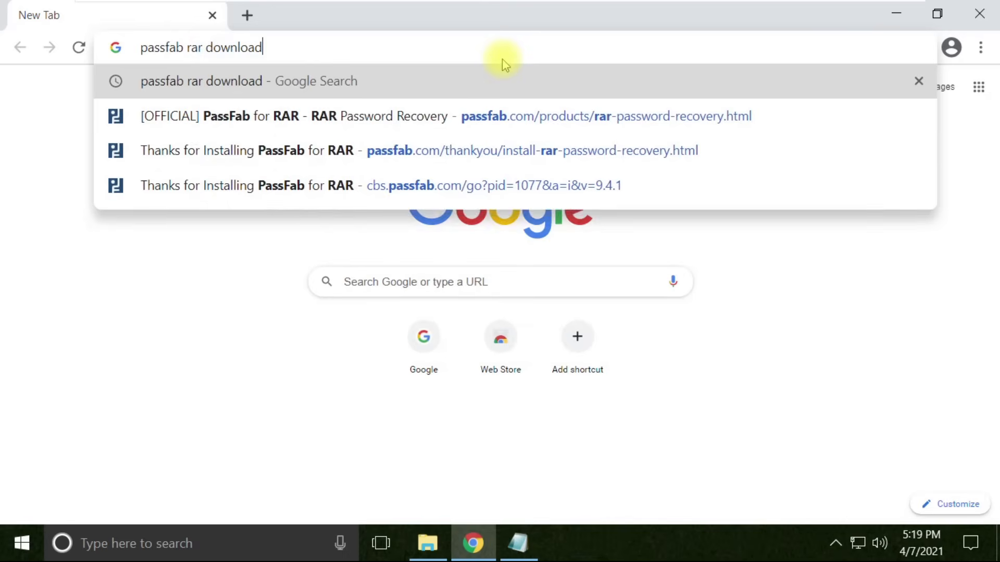
Search Google for 'passfab rar recovery' and scroll to the official PassFab for RAR result
double_click(233, 47)
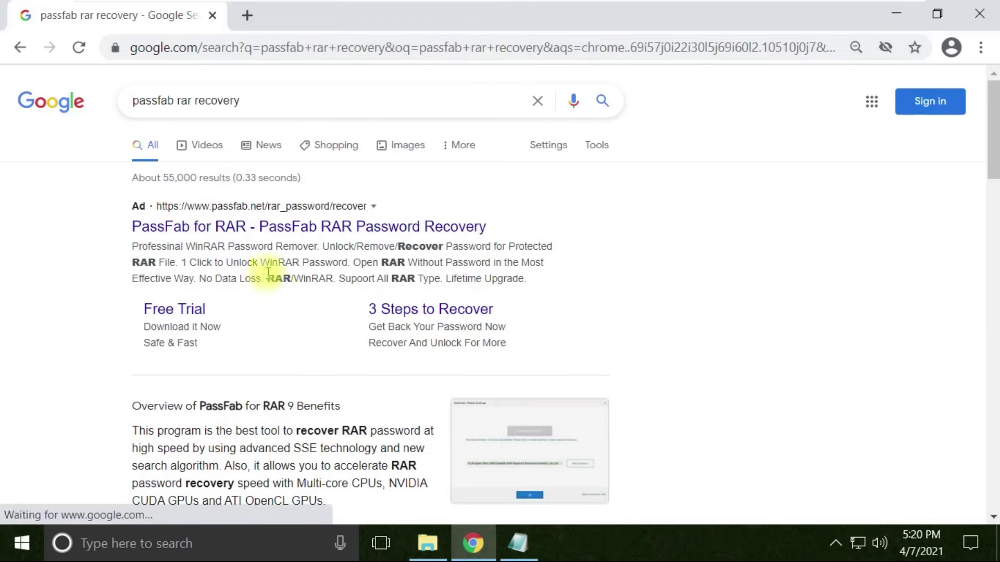
scroll("down", 3)
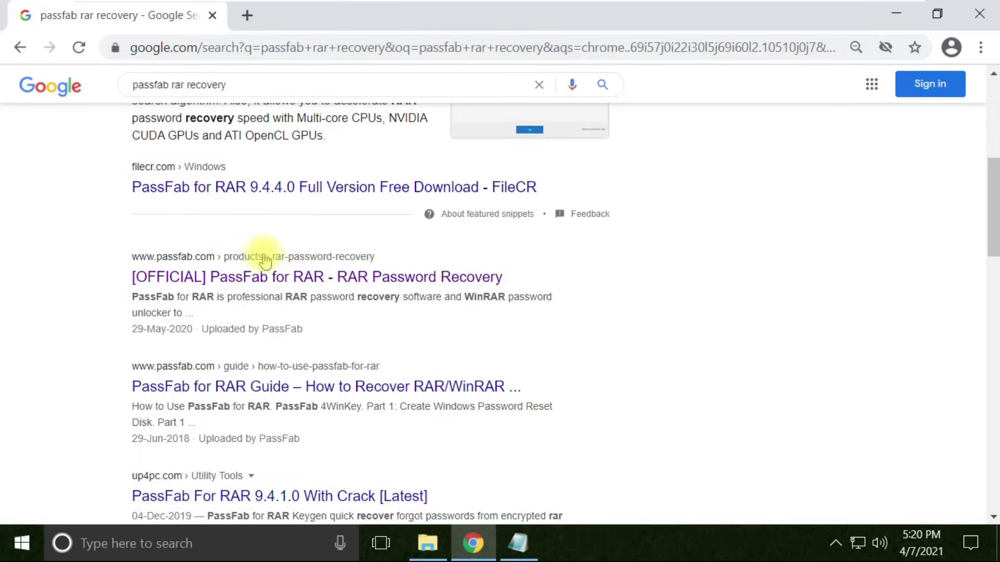
mouse_move(277, 280)
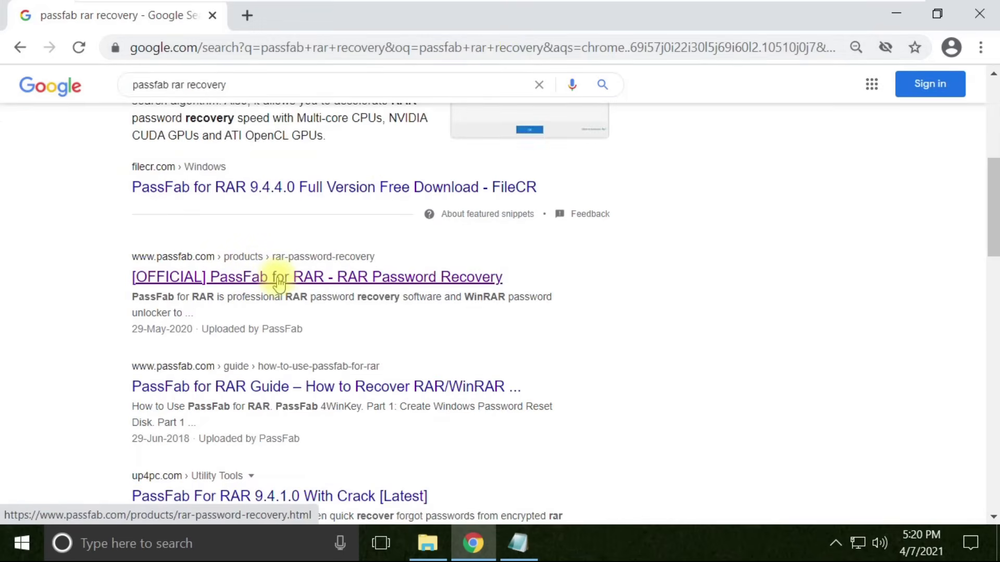
Download the PassFab for RAR free trial, run its setup in English and accept the license through installation
left_click(255, 277)
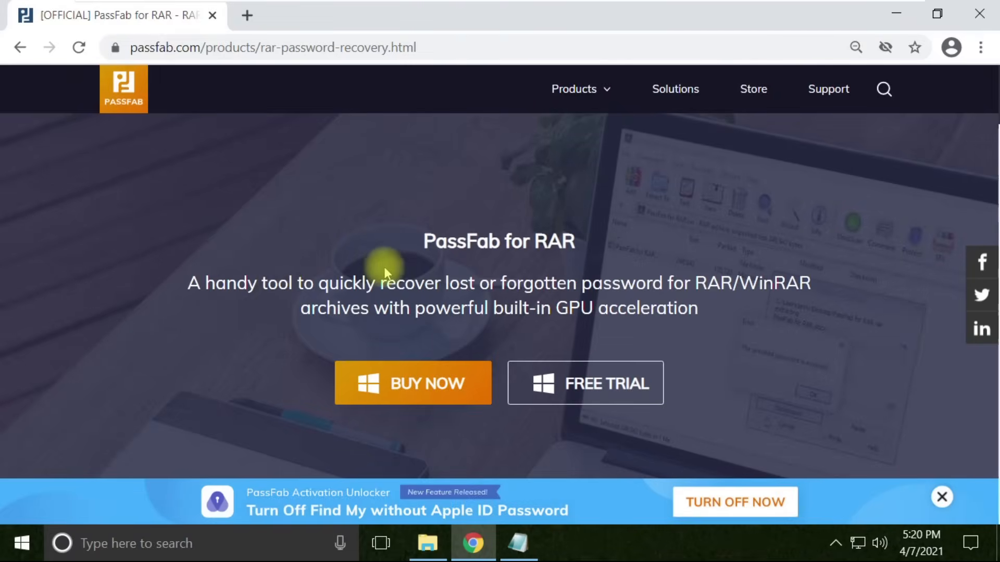
mouse_move(427, 260)
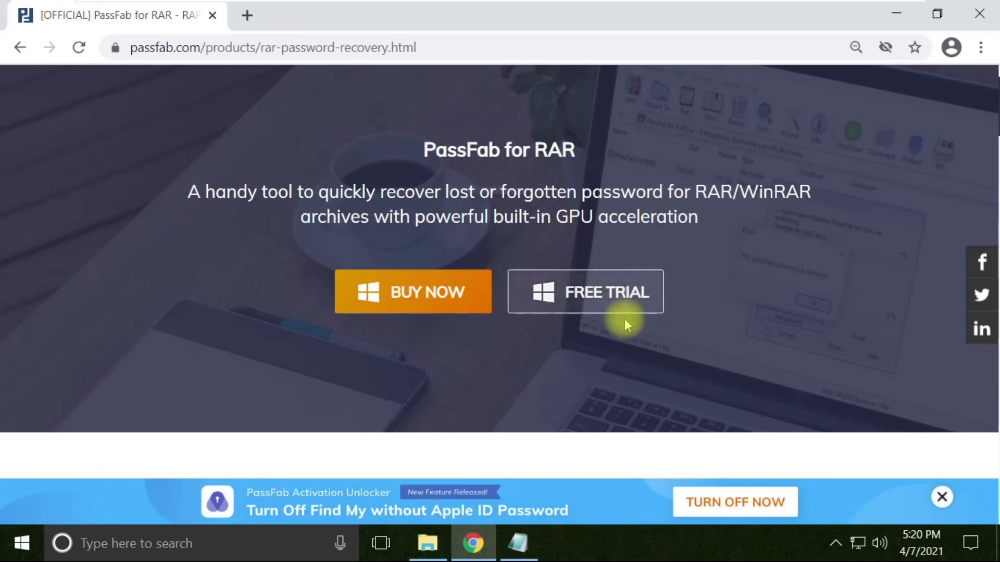
left_click(584, 292)
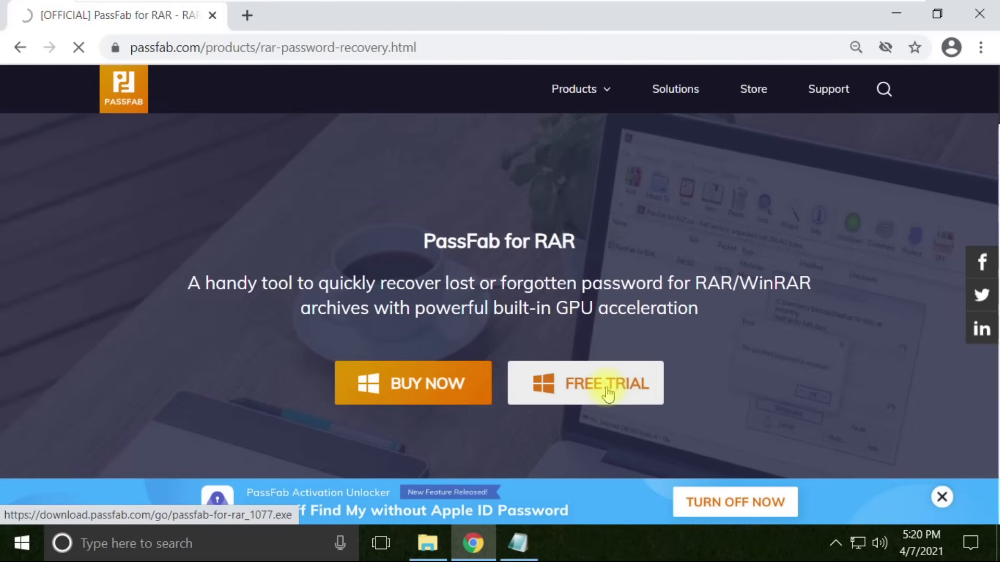
left_click(584, 382)
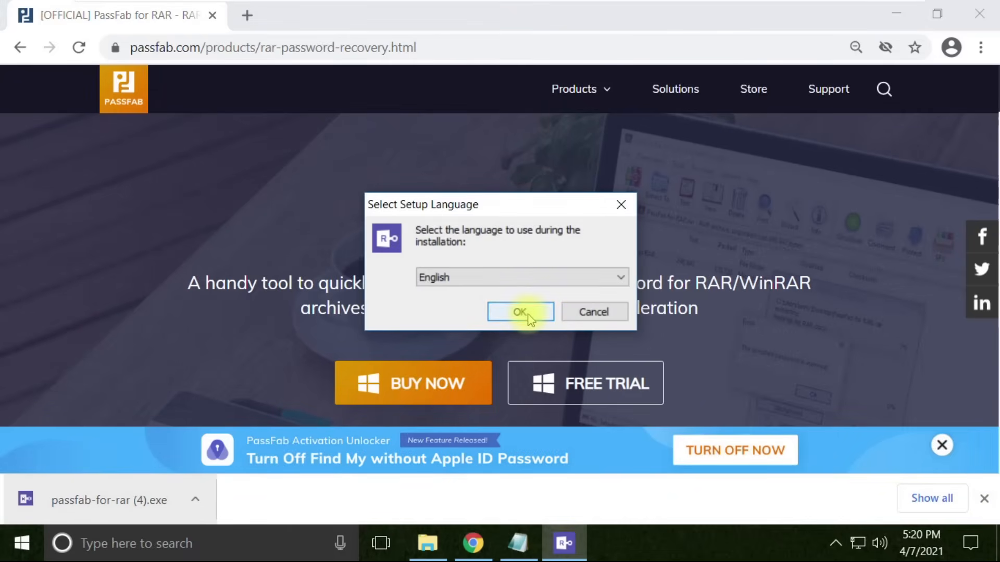
left_click(519, 312)
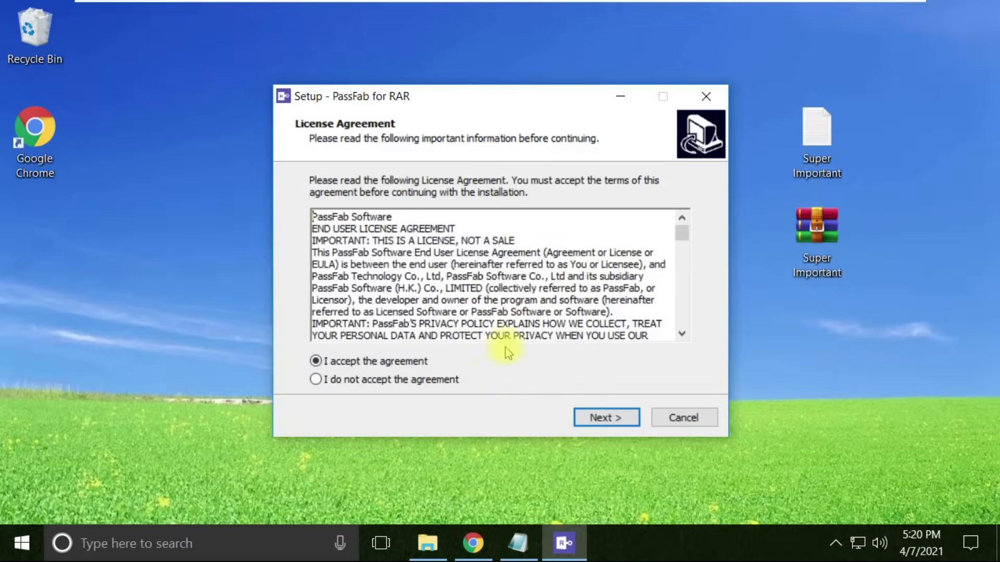
left_click(605, 417)
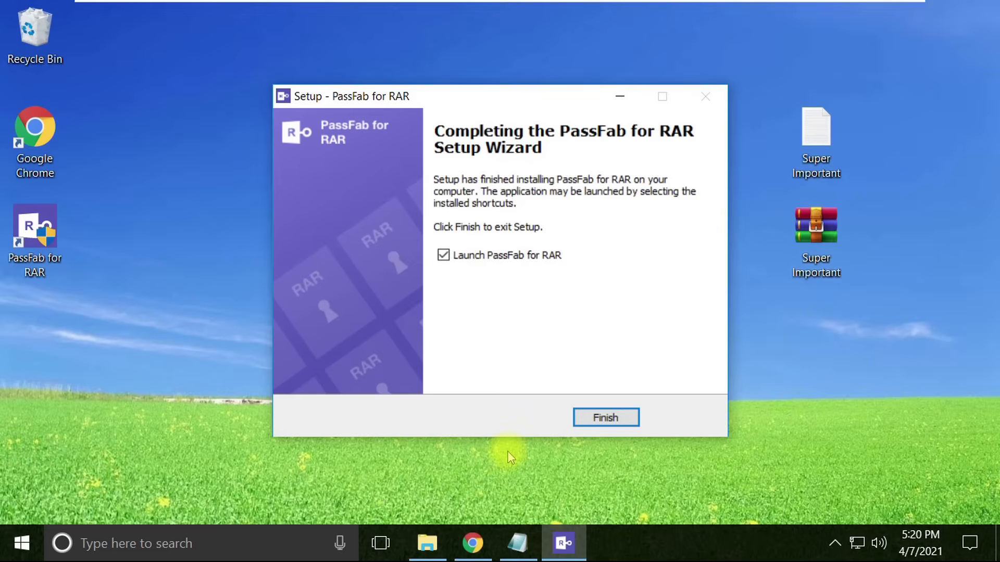
mouse_move(605, 418)
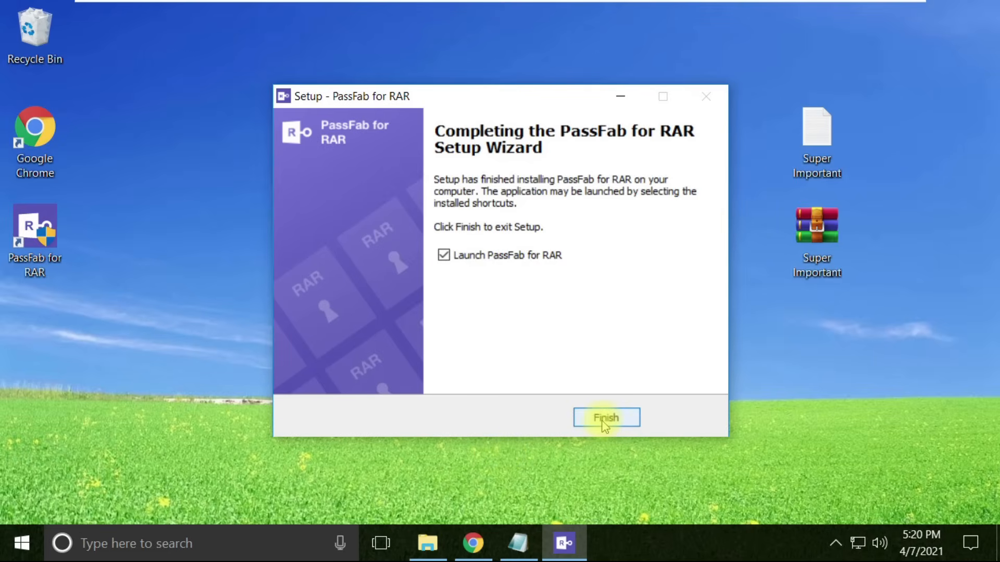
Launch PassFab for RAR and add Super Important.rar from the Desktop, showing AES protection details
left_click(605, 418)
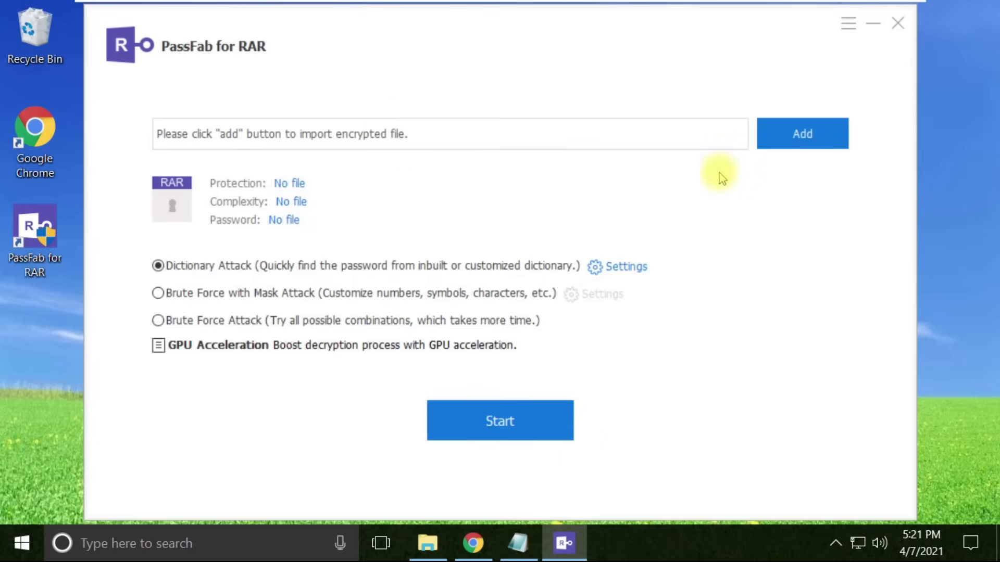
mouse_move(776, 159)
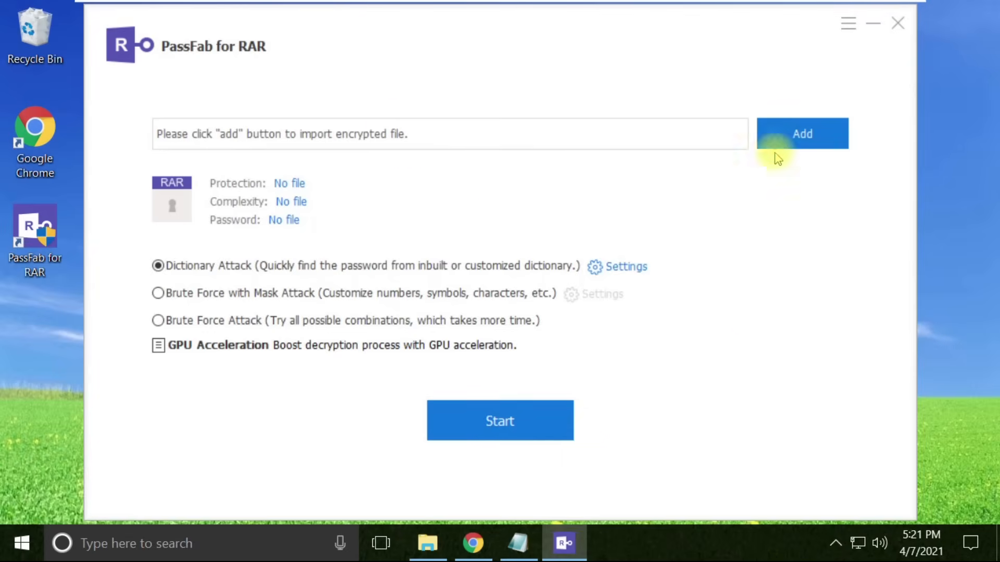
mouse_move(551, 40)
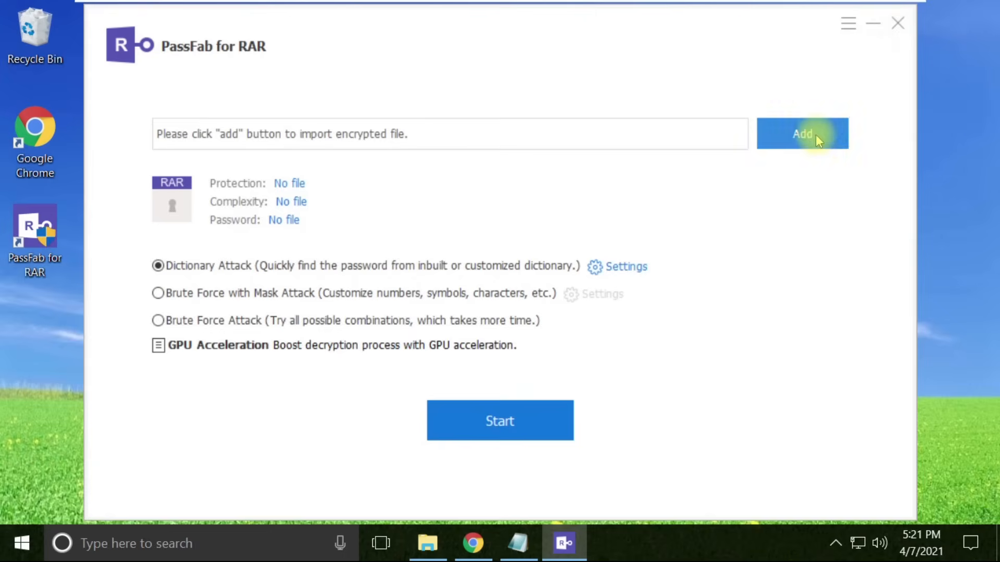
left_click(801, 135)
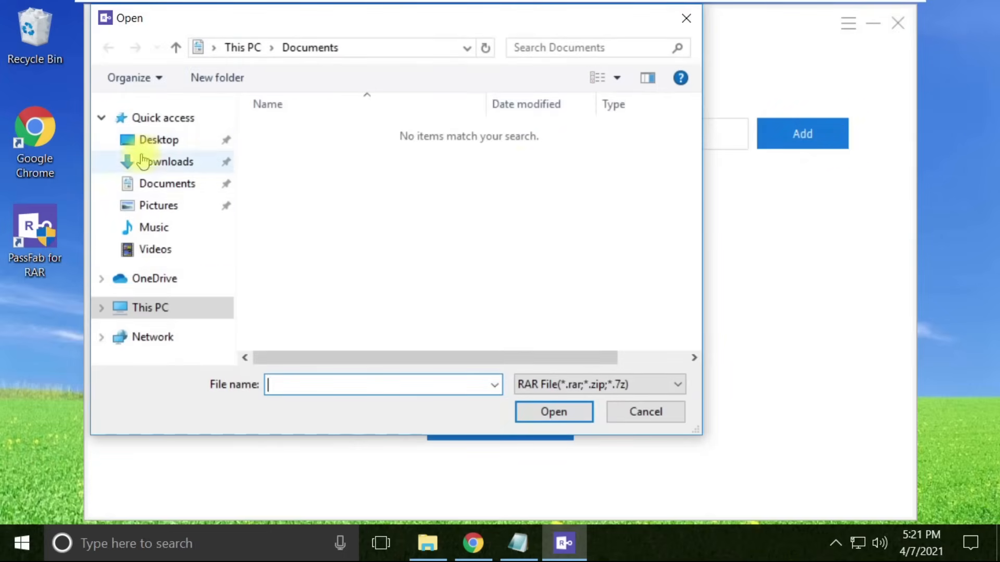
left_click(157, 140)
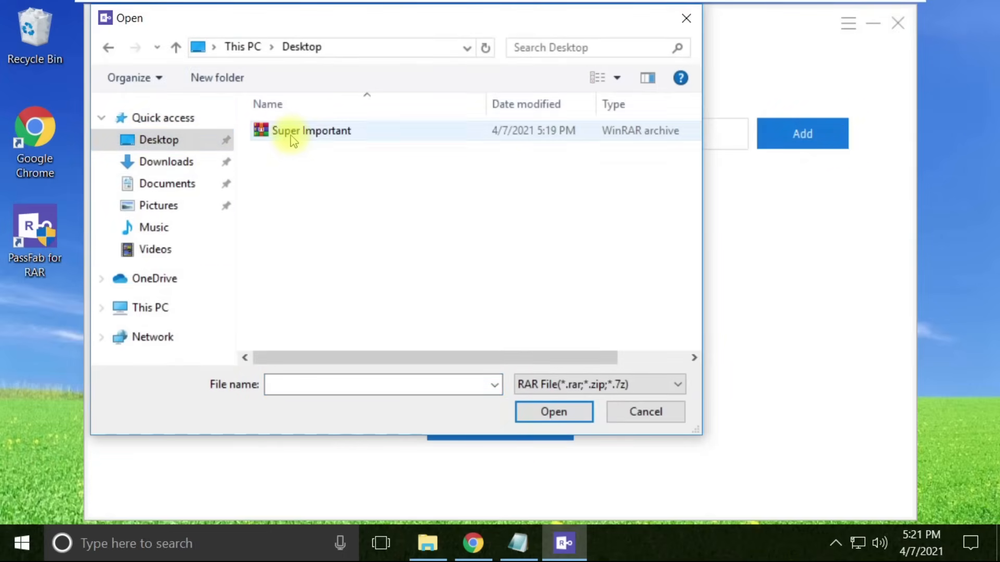
left_click(310, 131)
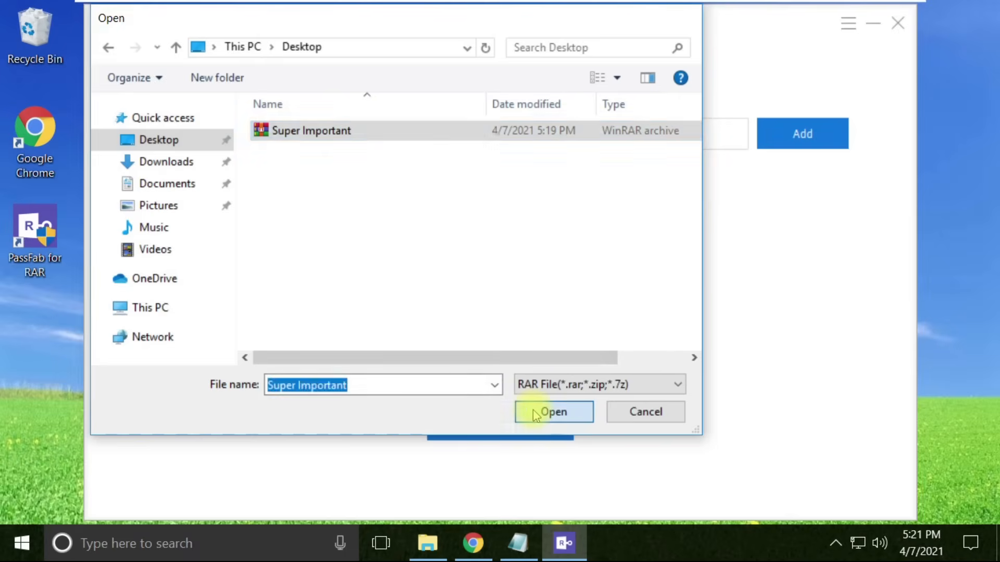
left_click(552, 412)
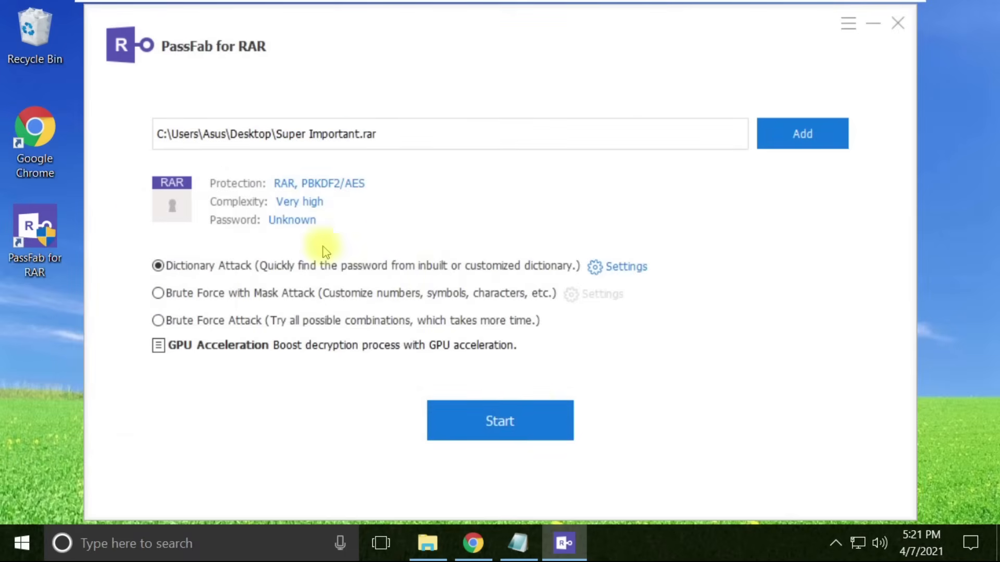
mouse_move(158, 293)
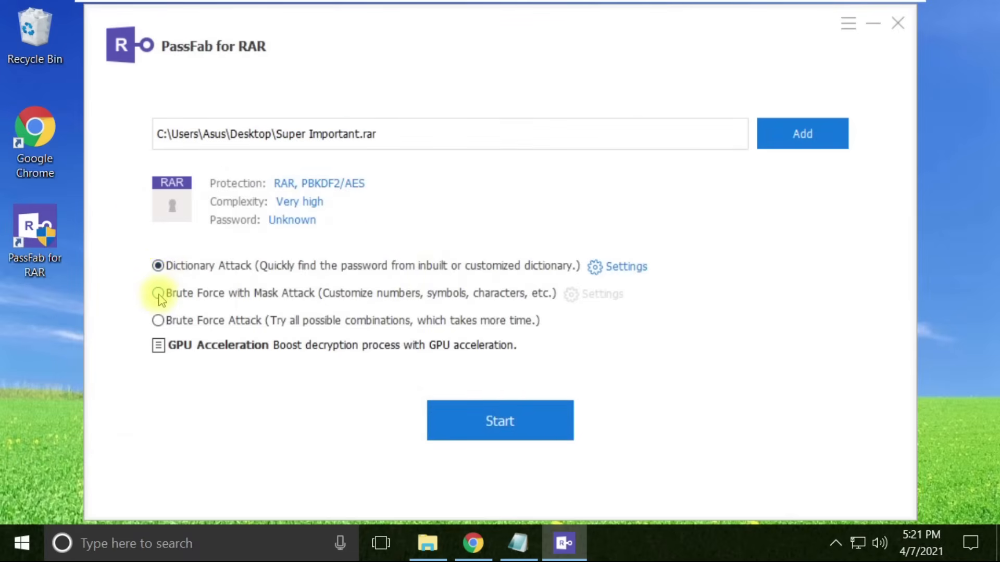
left_click(157, 320)
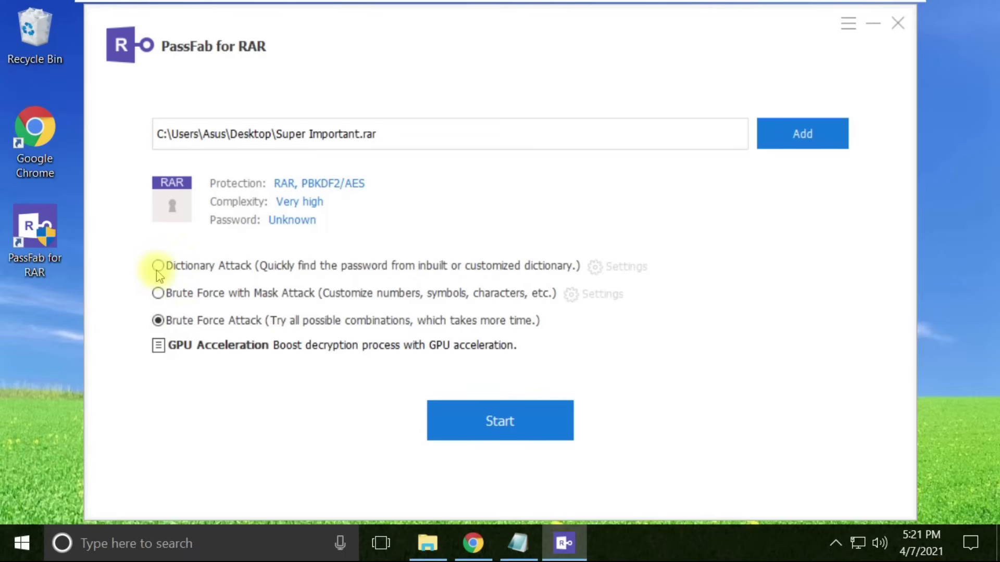
left_click(158, 265)
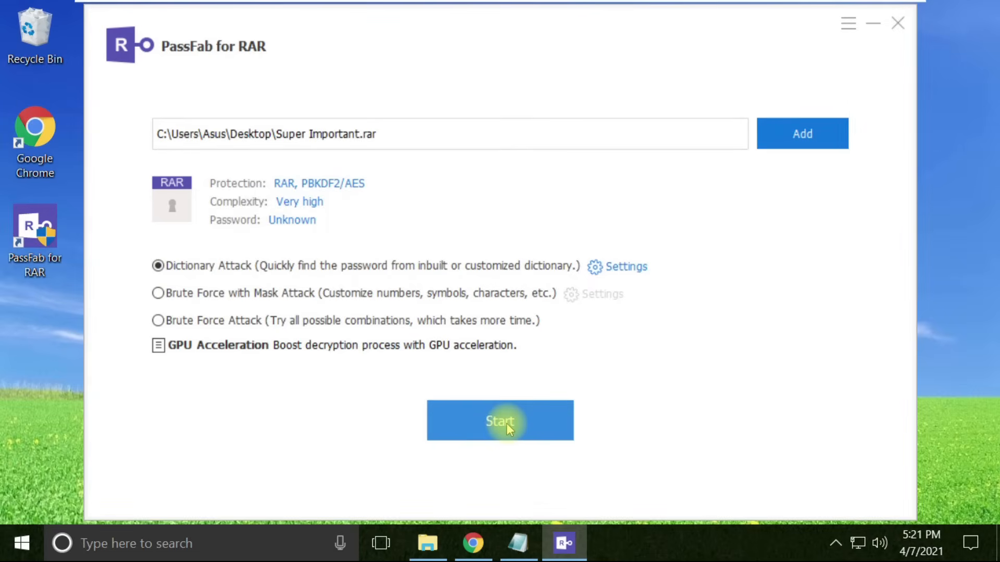
left_click(500, 420)
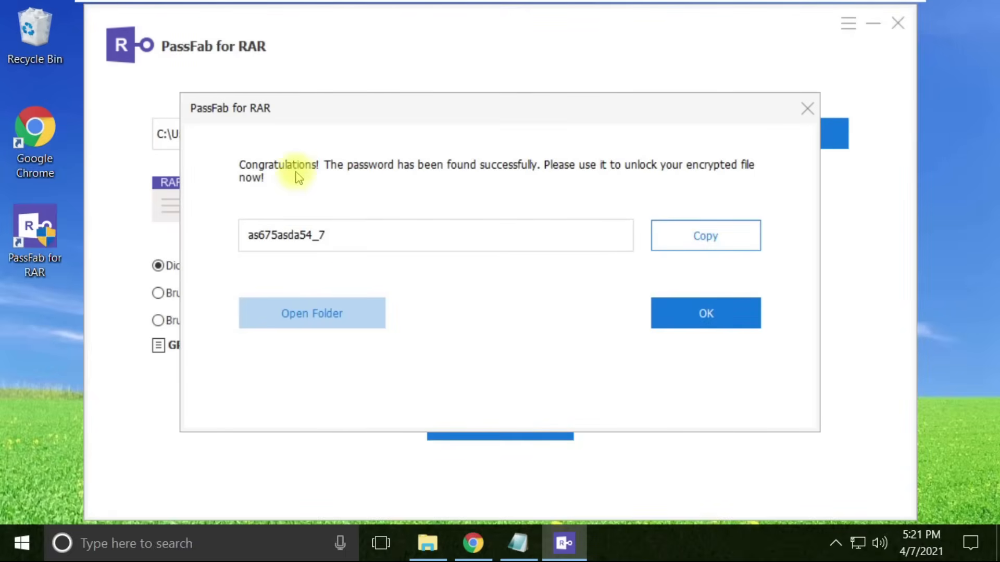
mouse_move(558, 172)
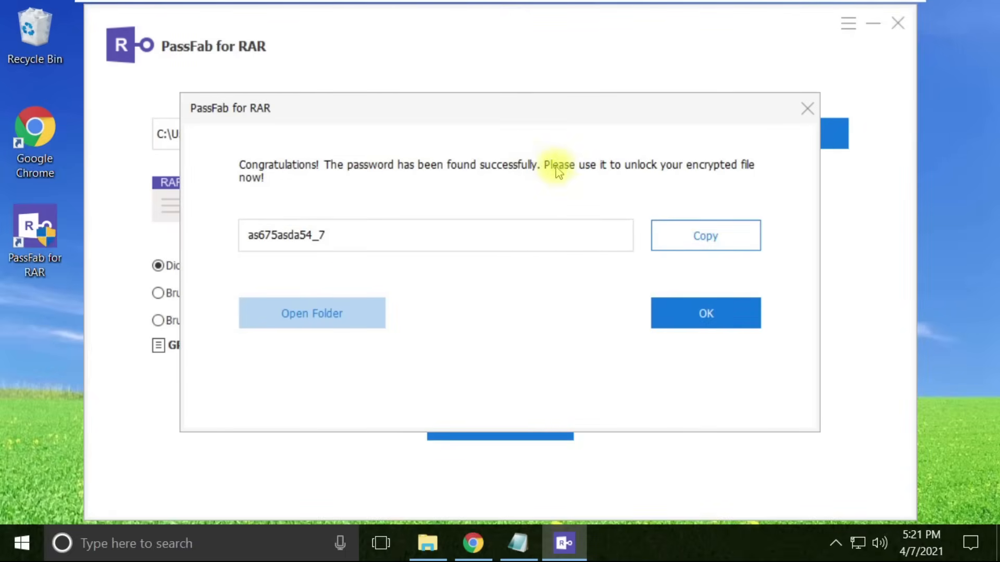
mouse_move(347, 224)
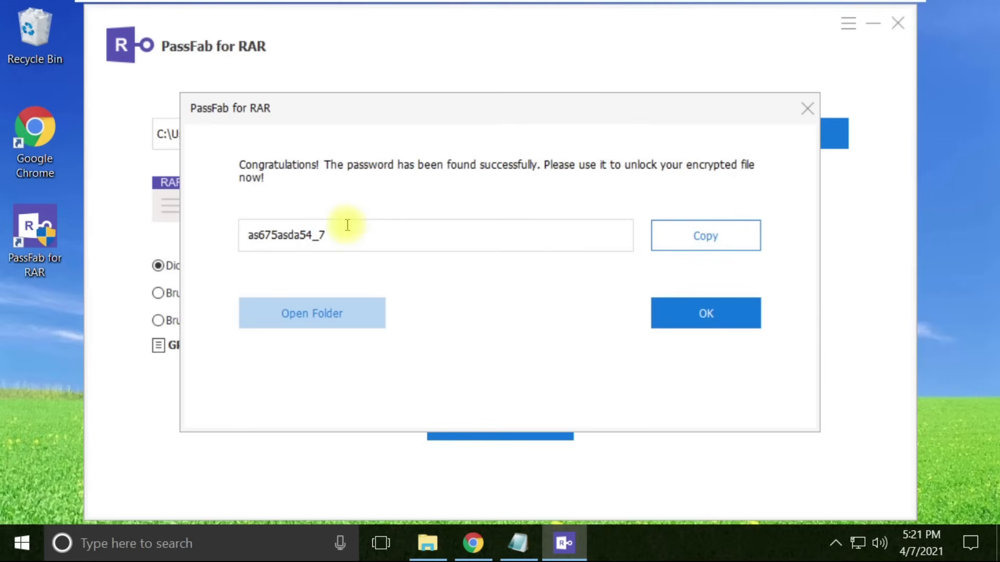
right_click(294, 234)
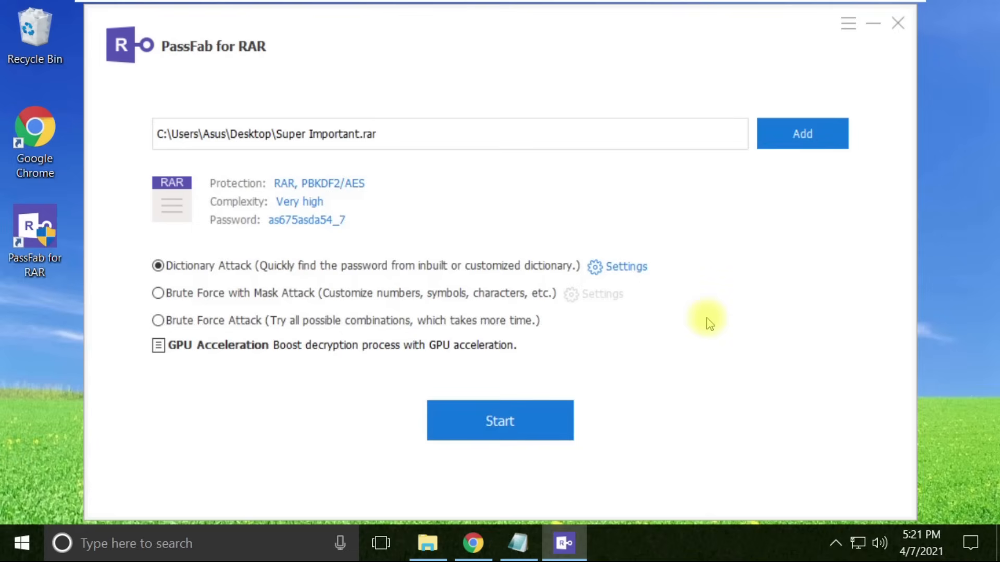
left_click(873, 23)
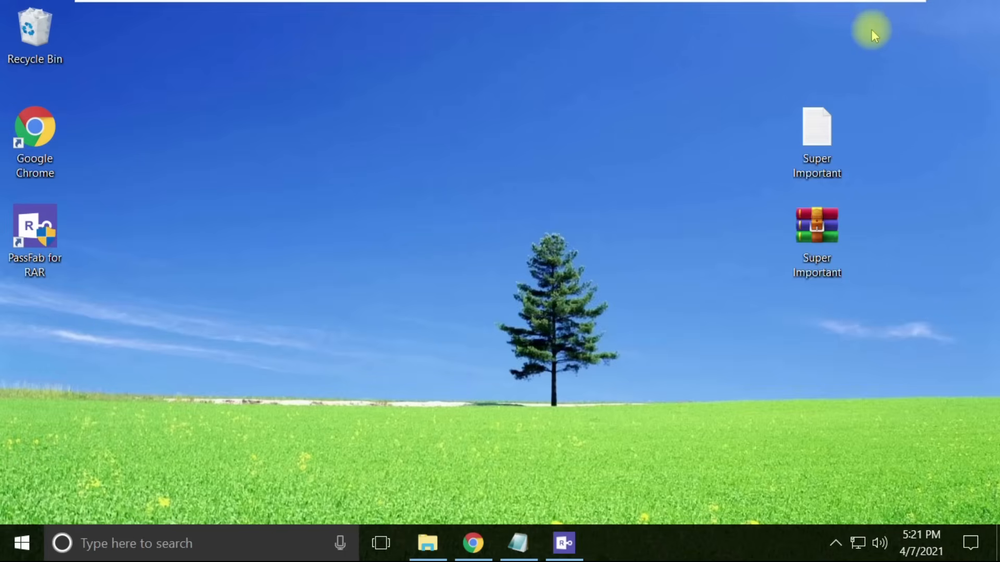
Extract Super Important.rar to a 'Super Important\' folder using the pasted recovered password
right_click(816, 225)
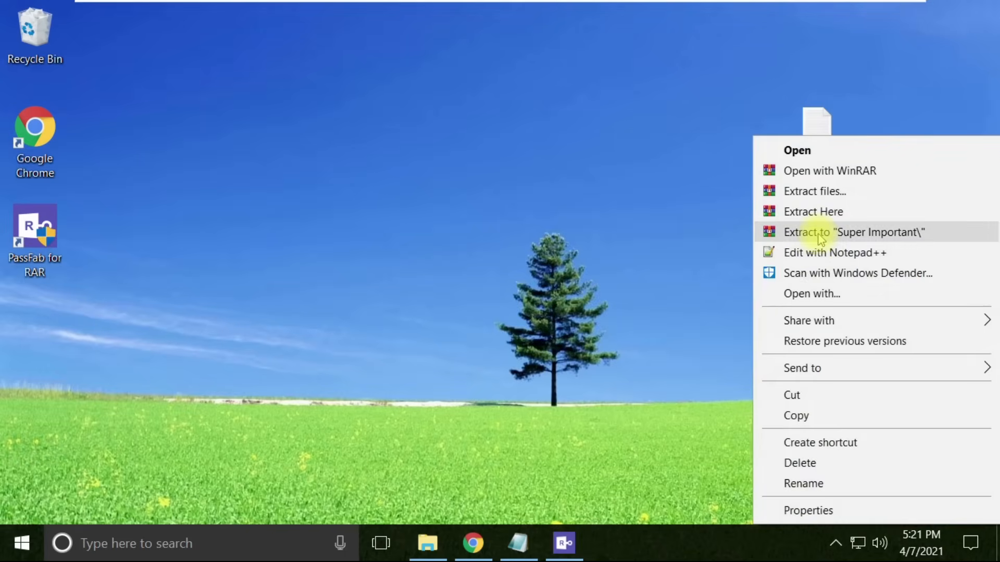
left_click(853, 231)
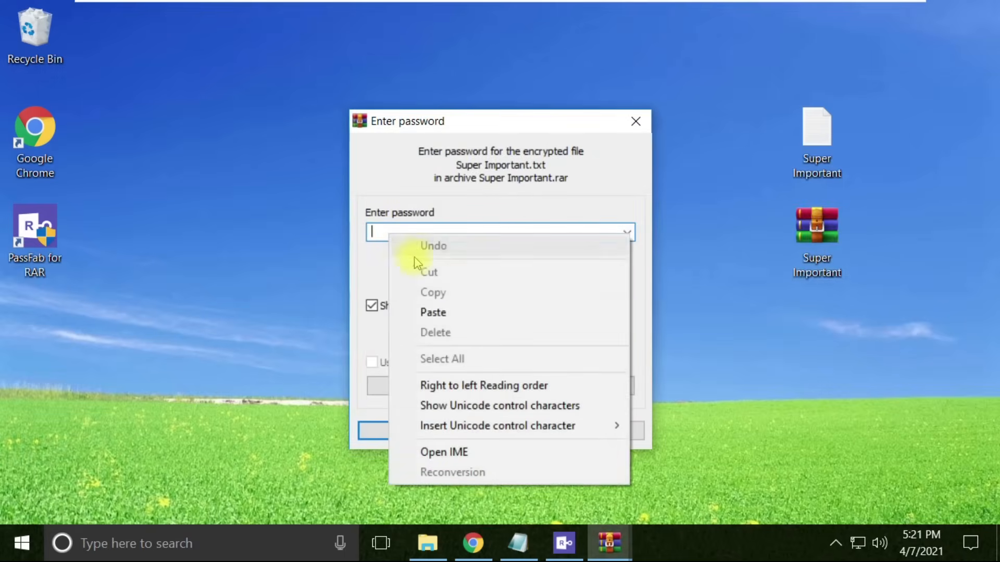
left_click(433, 313)
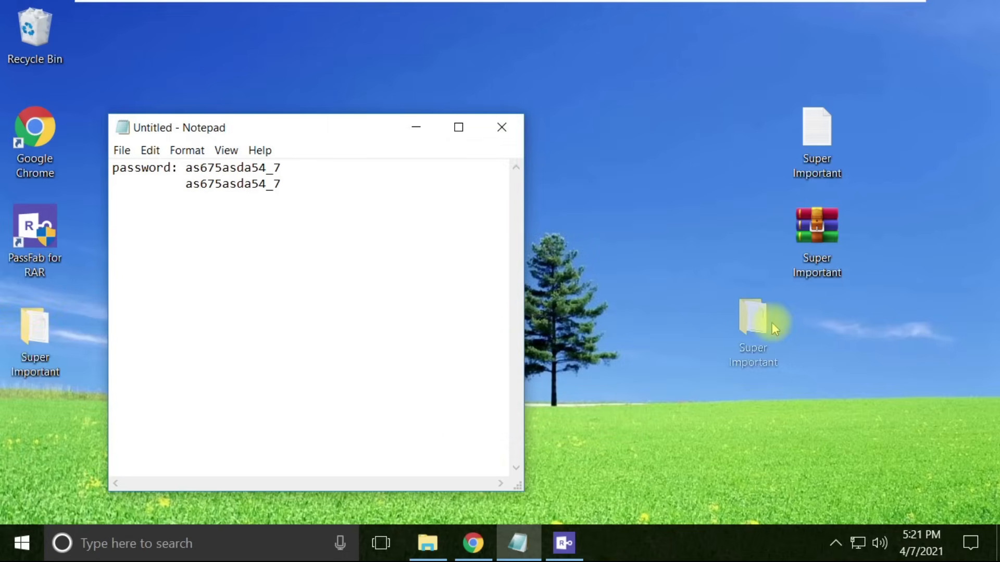
Open the extracted Super Important folder and its text file in Notepad, showing "Important Document"
double_click(753, 318)
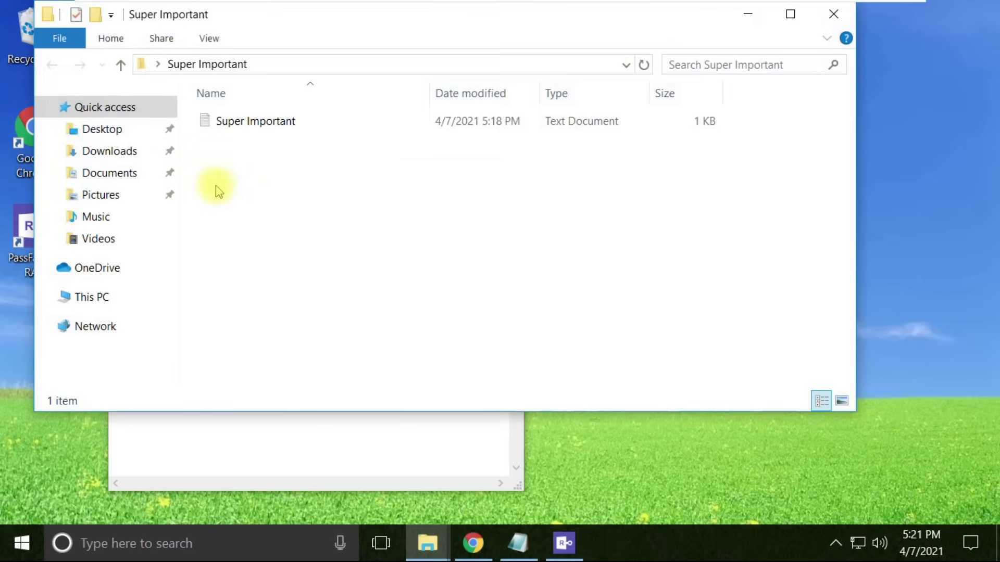
left_click(255, 121)
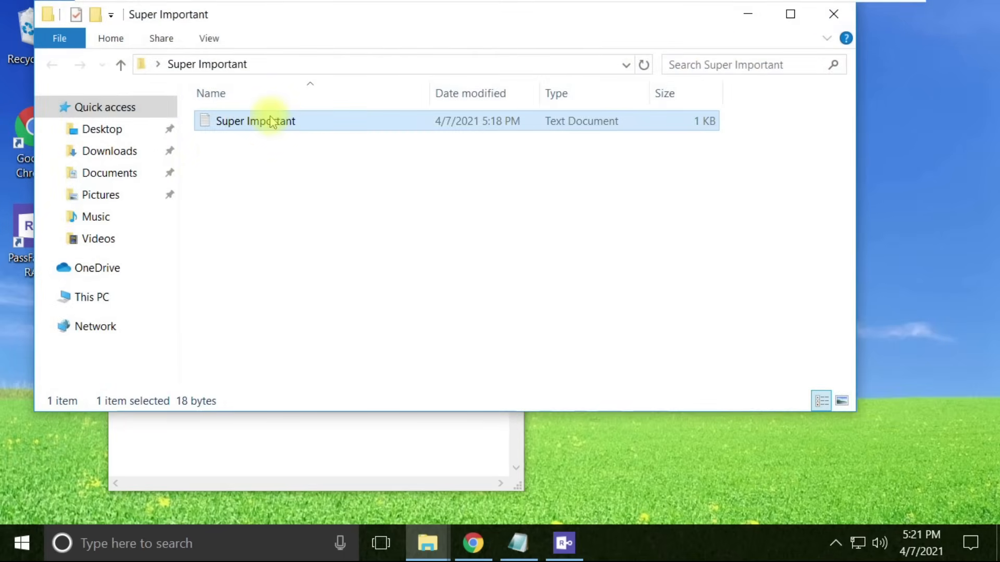
double_click(255, 121)
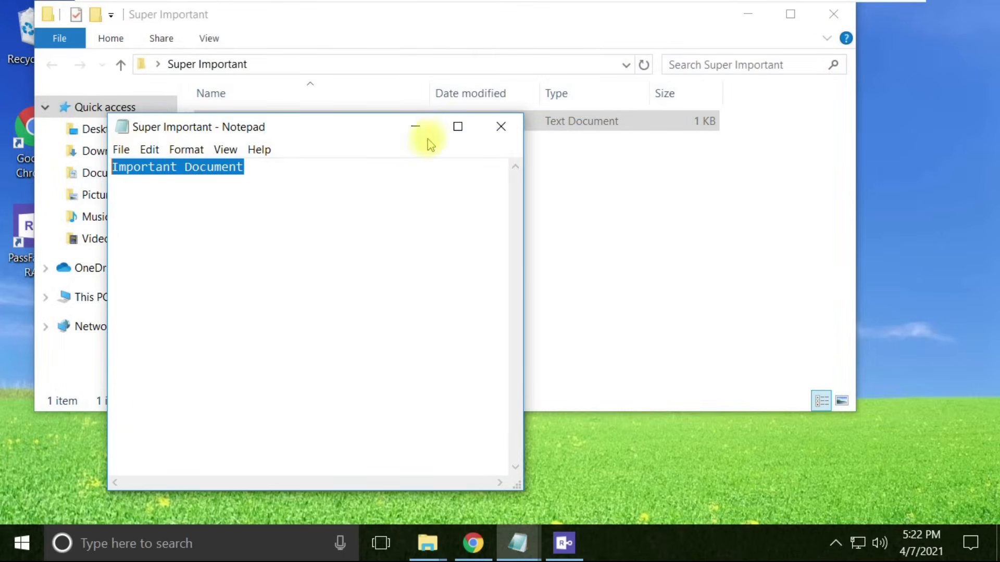